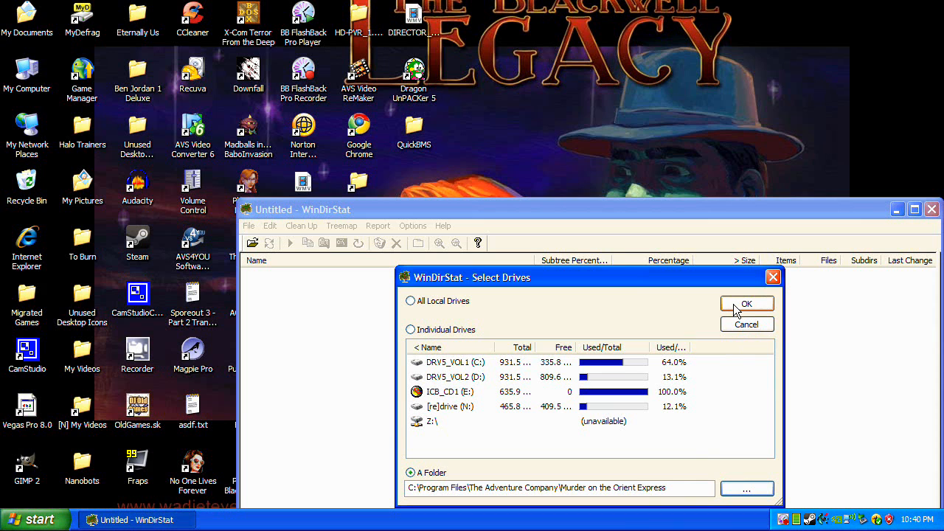
# Step: Scan the Murder on the Orient Express game folder from the Select Drives dialog
pyautogui.click(746, 304)
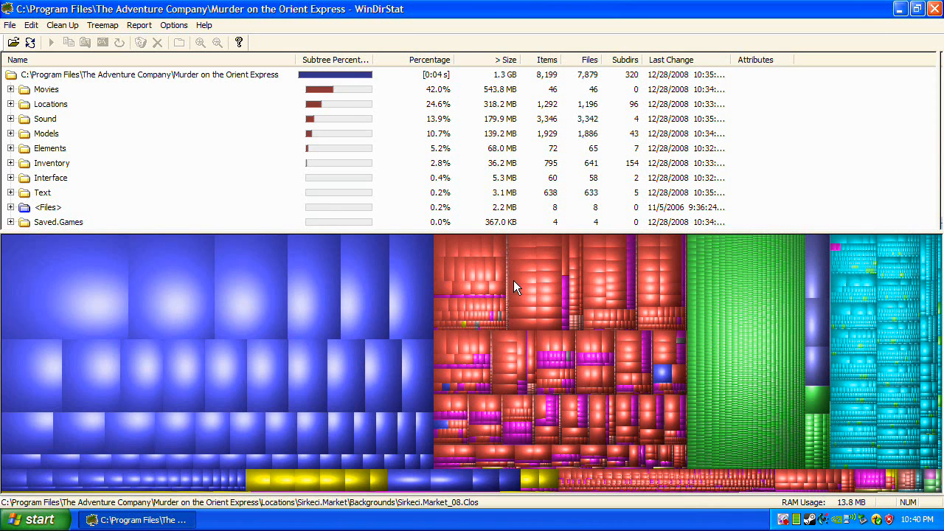
pyautogui.moveTo(751, 361)
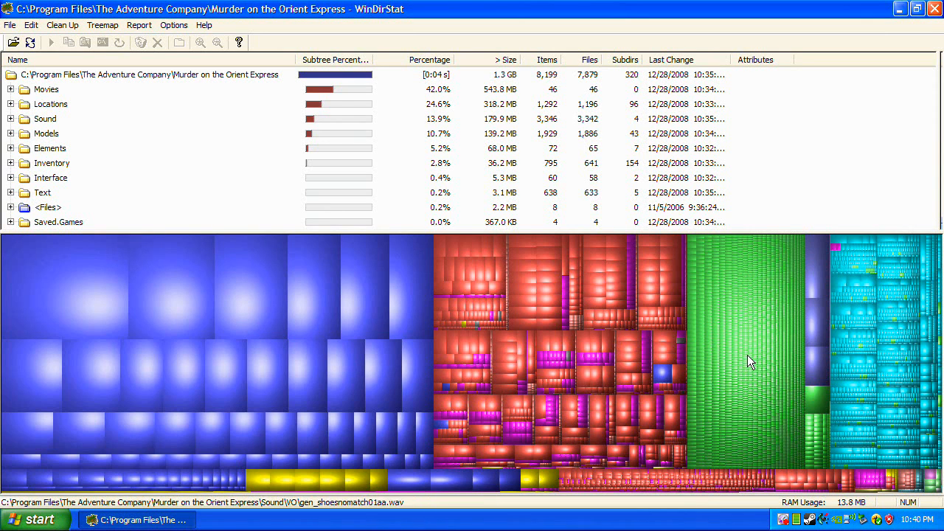
pyautogui.moveTo(825, 314)
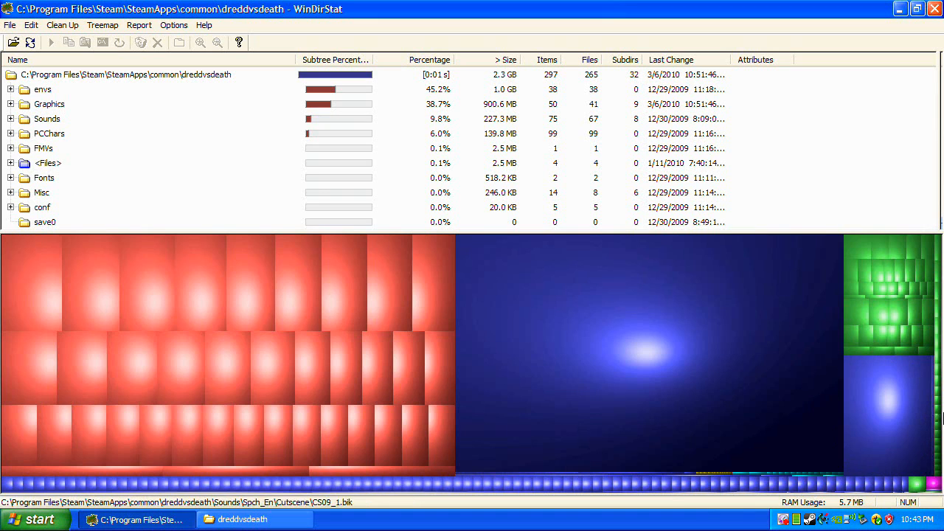
pyautogui.moveTo(841, 390)
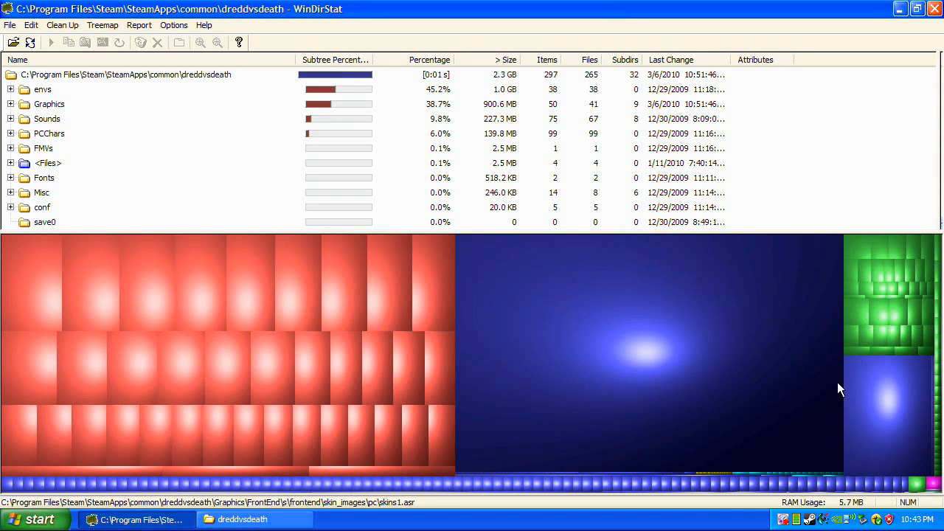
pyautogui.moveTo(893, 391)
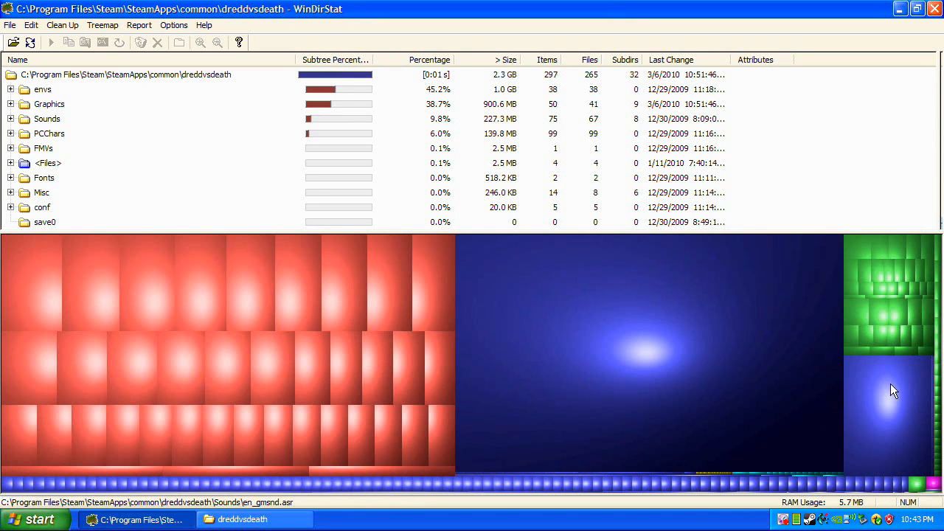
pyautogui.moveTo(902, 278)
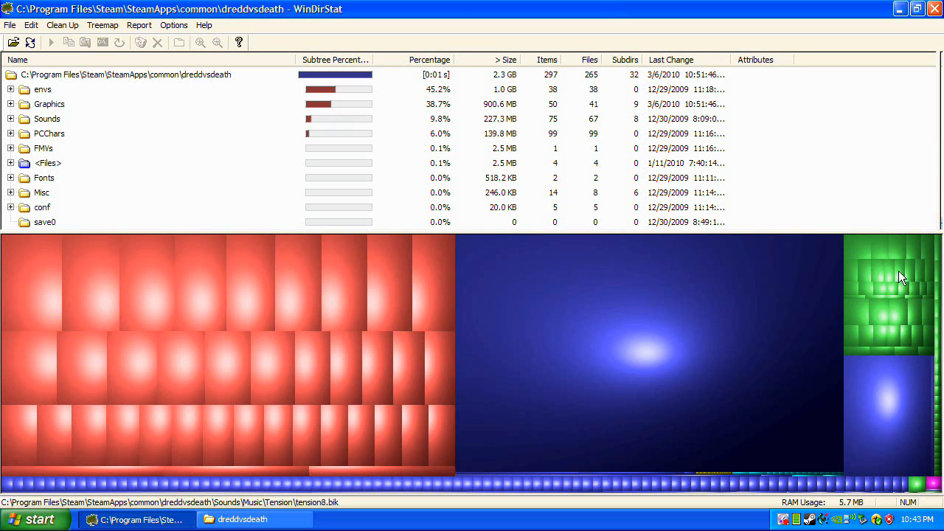
pyautogui.moveTo(870, 352)
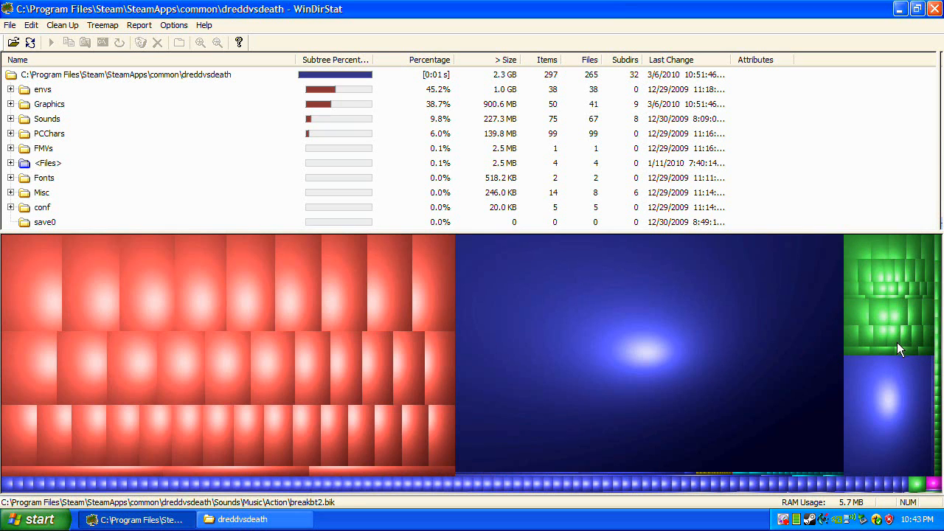
pyautogui.moveTo(847, 465)
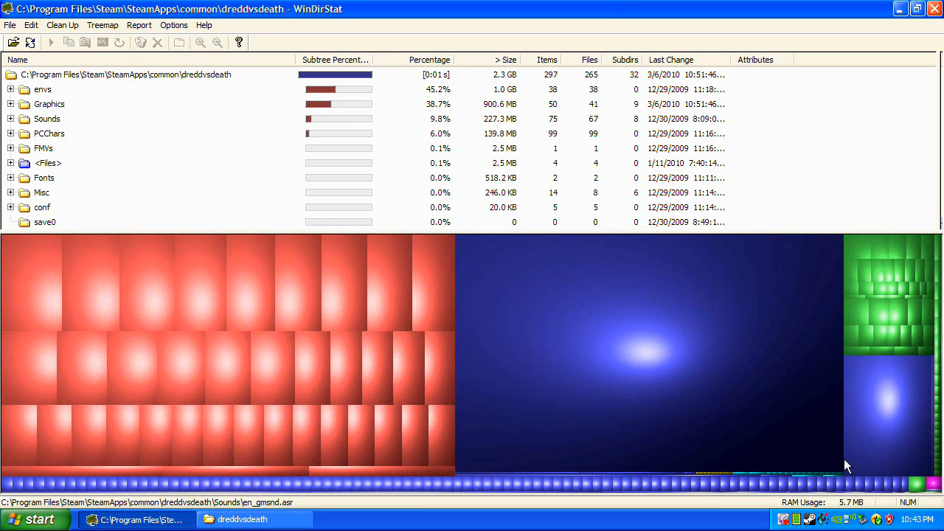
pyautogui.moveTo(328, 172)
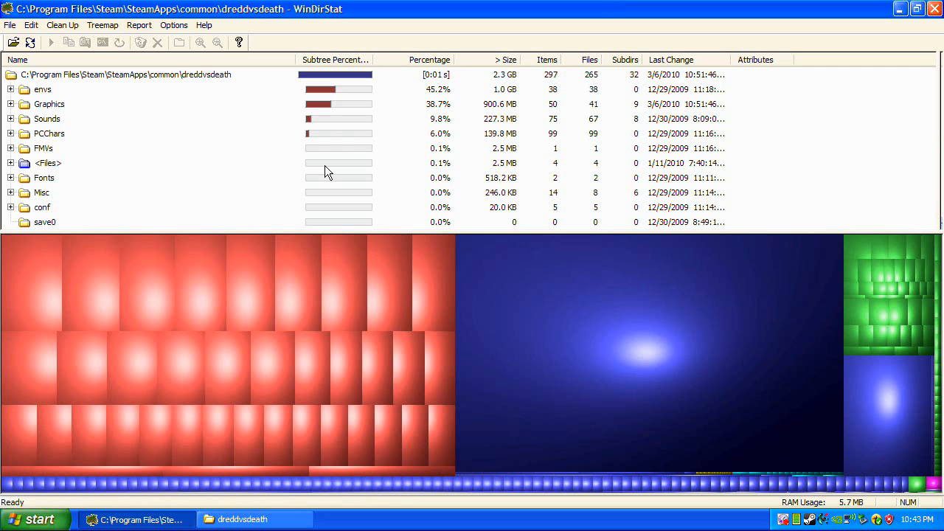
# Step: Open the Steam thread 'Extracting AvP's Game Files (DragonUnpacker\HyperRipper)' in Chrome
pyautogui.click(372, 519)
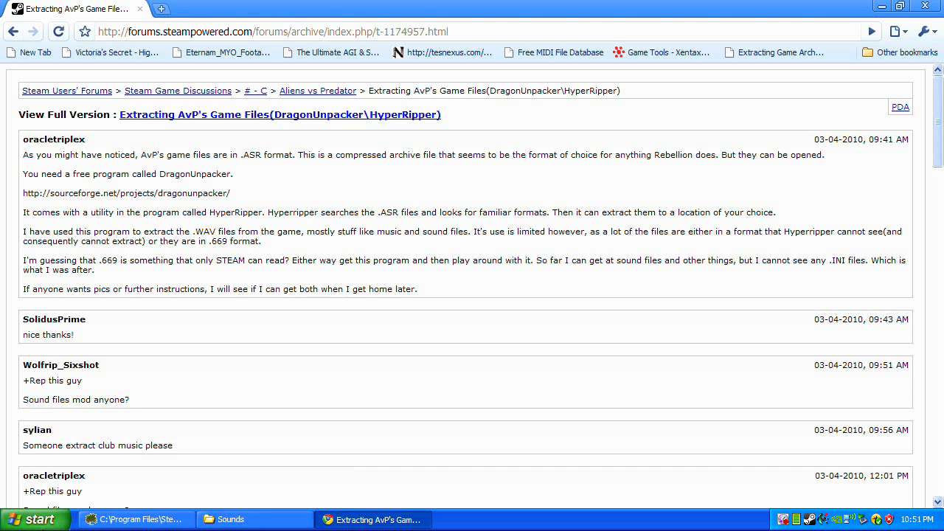
# Step: Launch a Command Prompt by running cmd from the Start menu's Run dialog
pyautogui.click(36, 519)
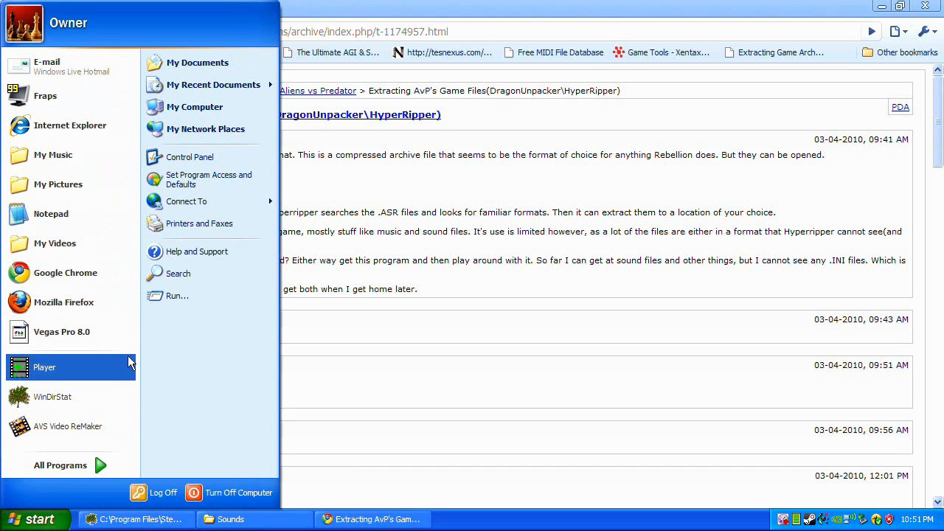
pyautogui.click(177, 295)
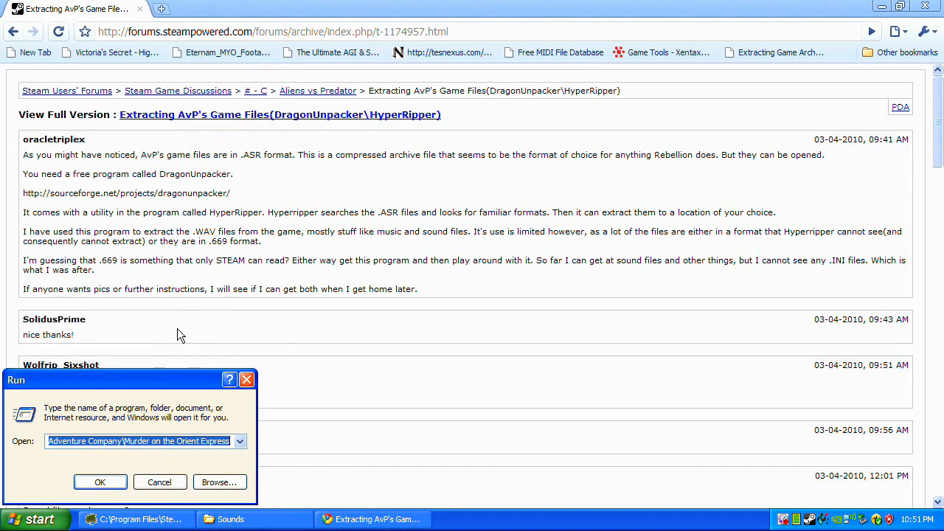
pyautogui.write('cm')
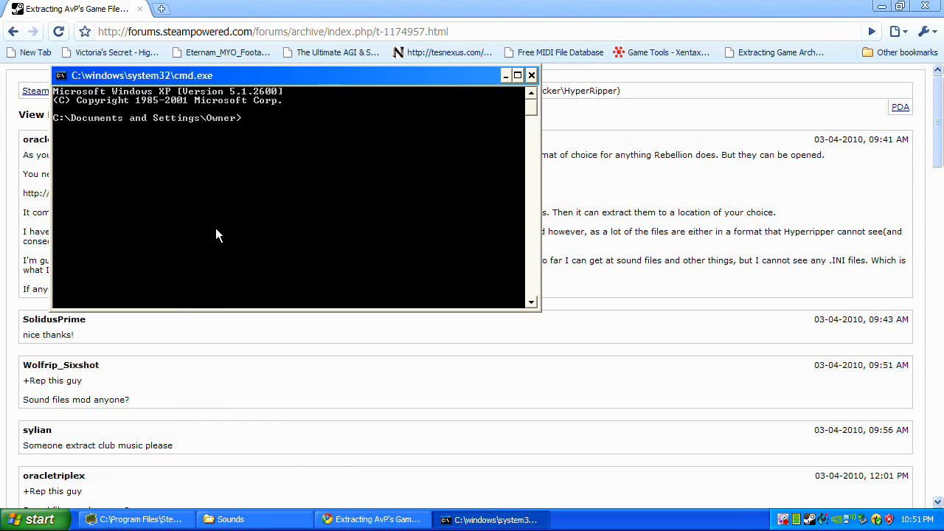
# Step: Use cd commands to move up from the Owner folder to C:\
pyautogui.write('cd')
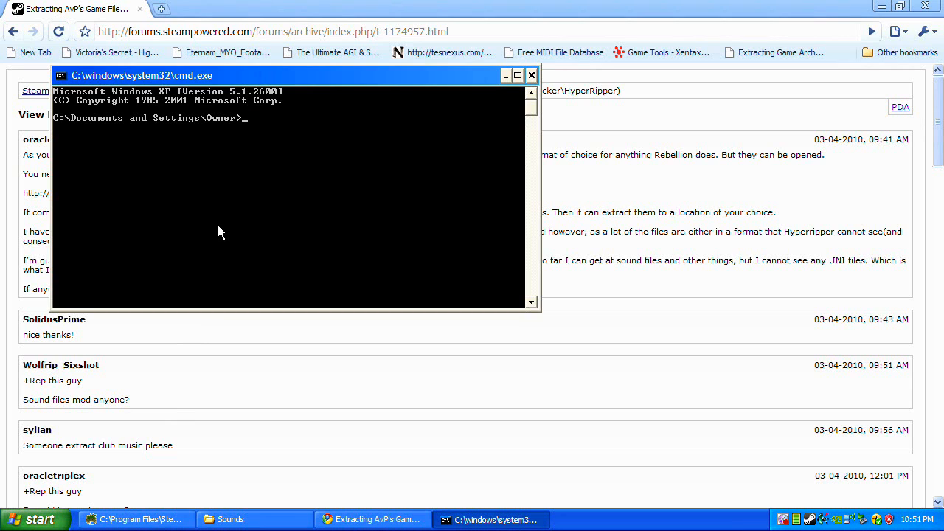
pyautogui.write('c:')
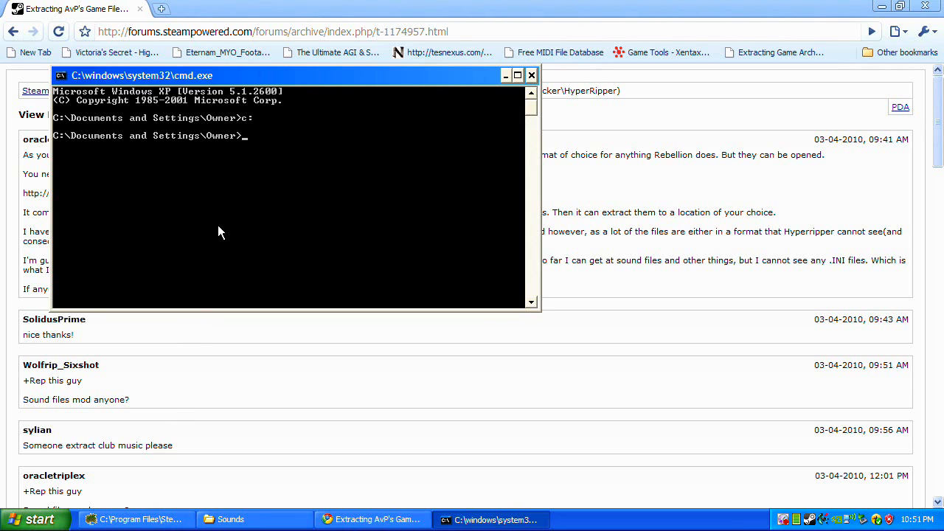
pyautogui.write('cd')
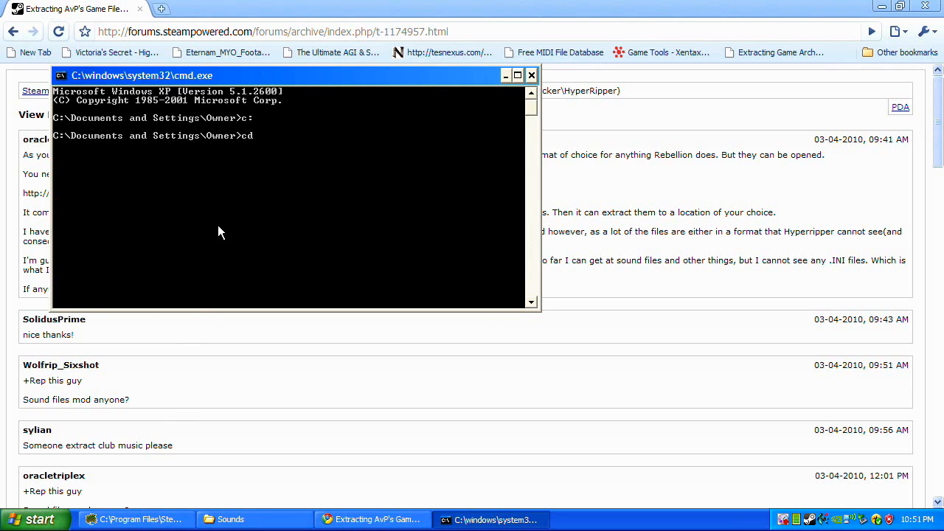
pyautogui.press('Return')
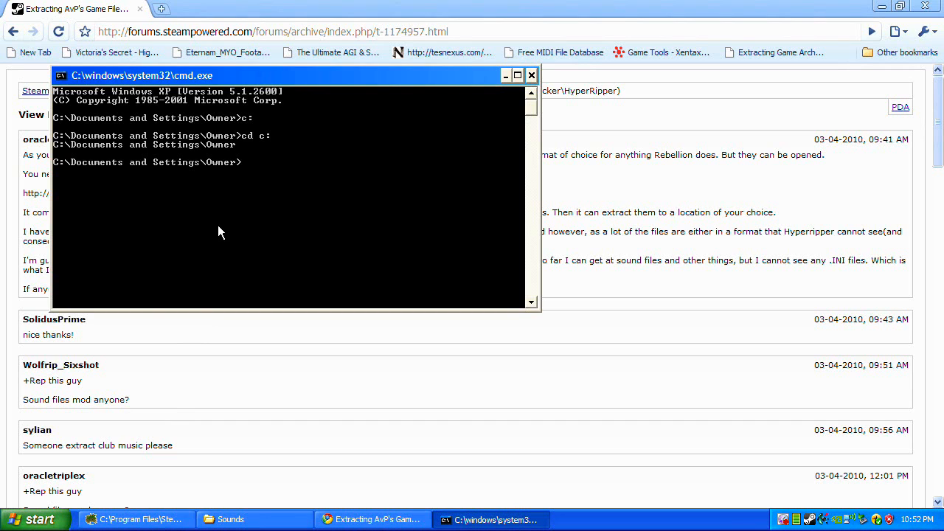
pyautogui.write('cd ..')
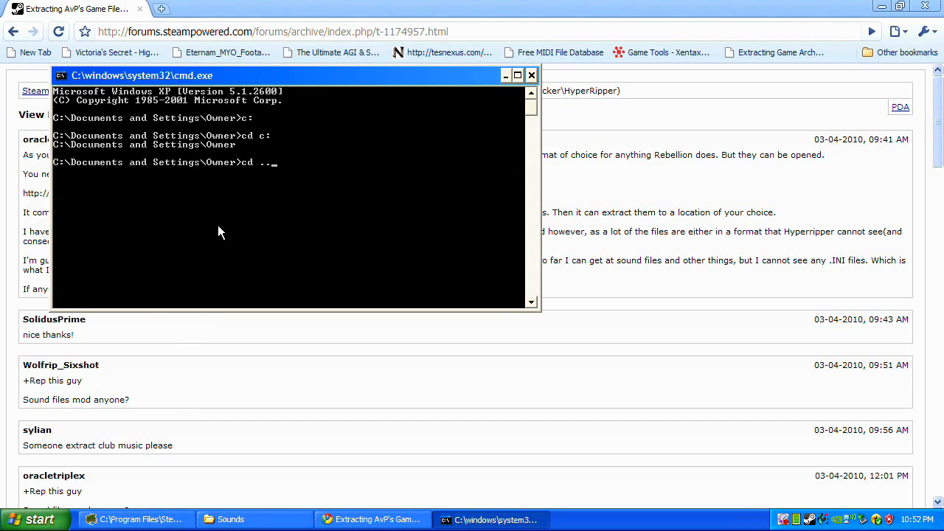
pyautogui.press('Return')
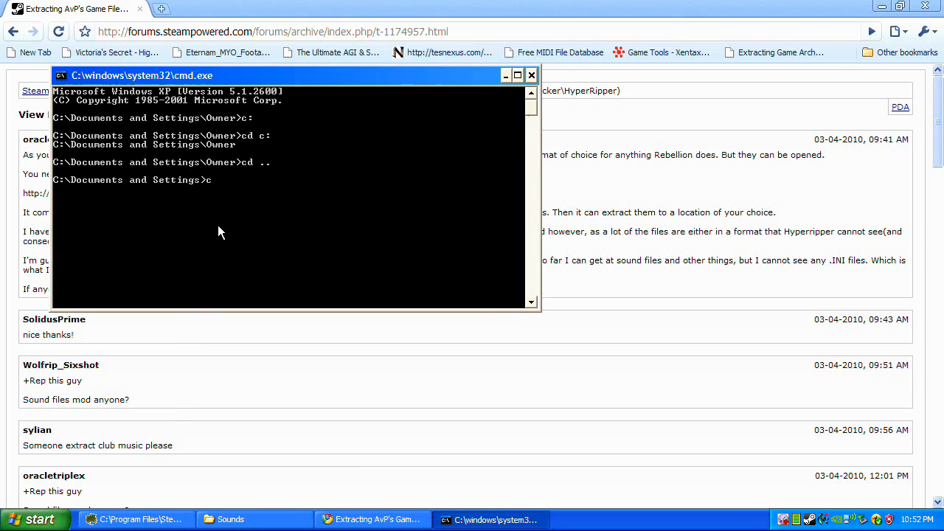
pyautogui.press('Return')
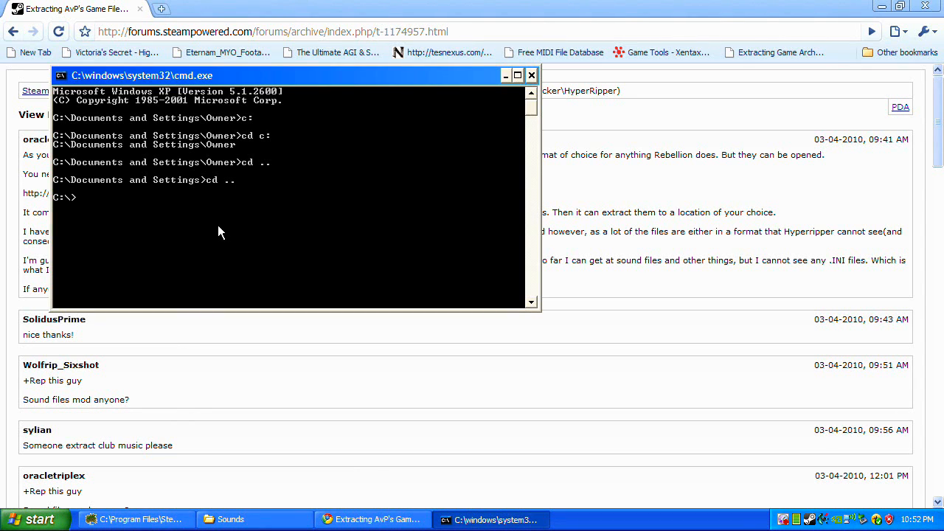